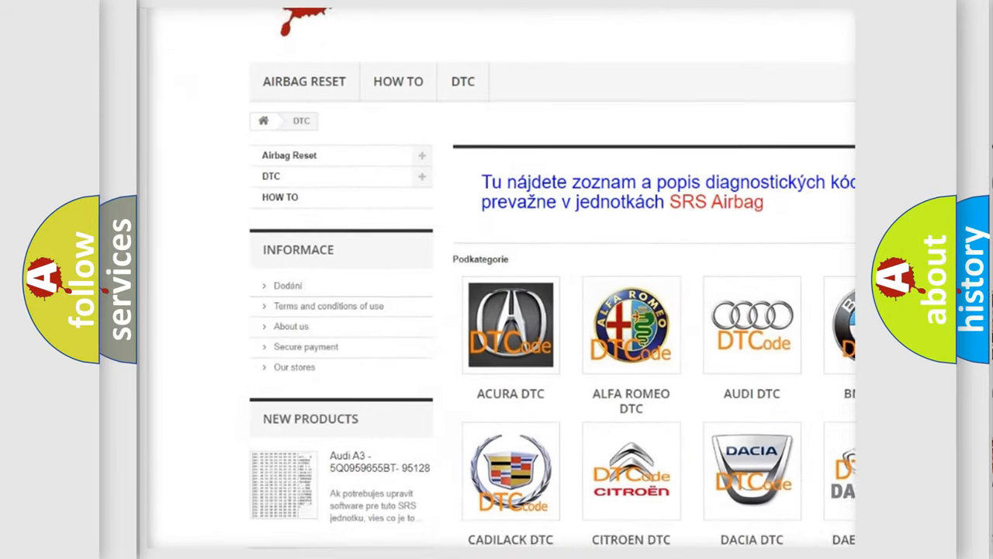
{"action": "scroll", "scroll_direction": "down", "scroll_amount": 3}
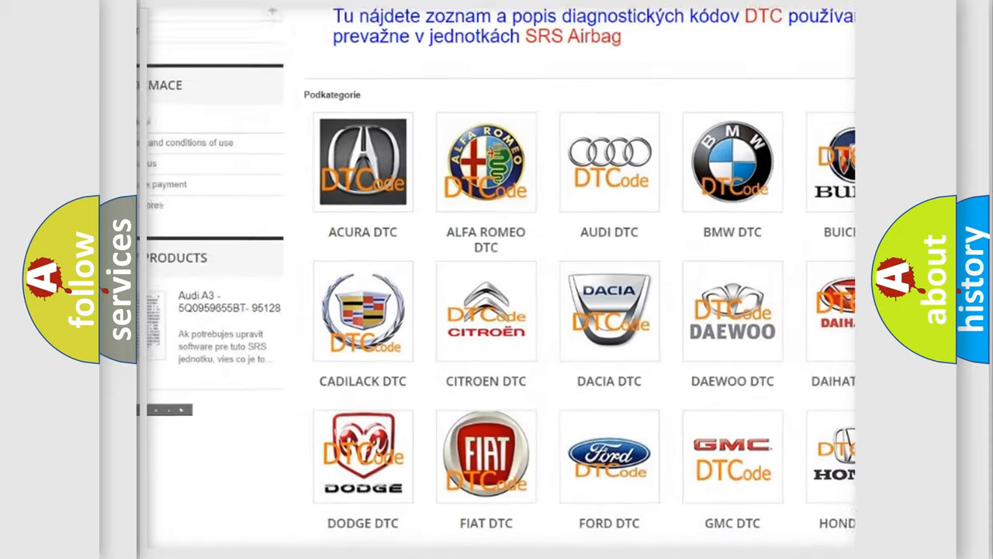
{"action": "scroll", "scroll_direction": "down", "scroll_amount": 3}
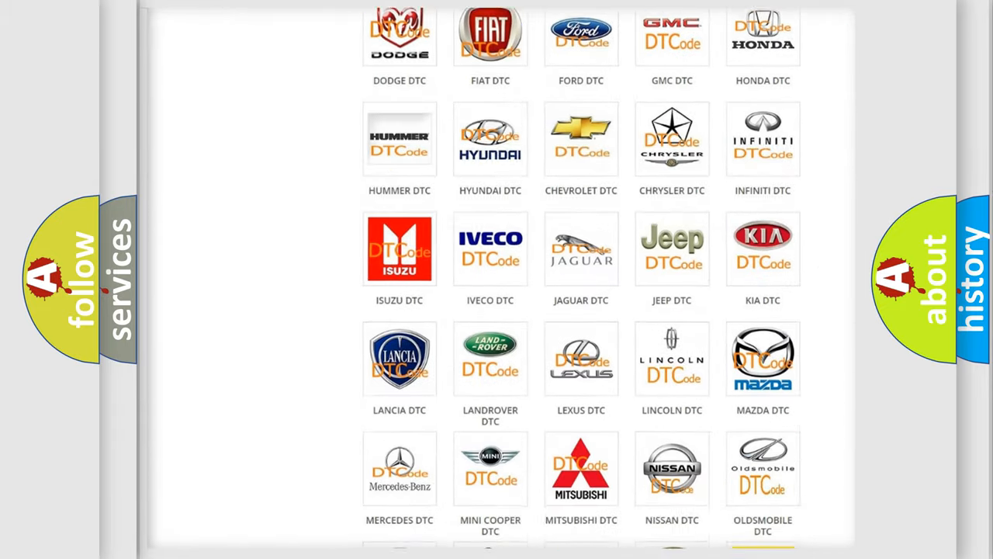
{"action": "scroll", "scroll_direction": "down", "scroll_amount": 3}
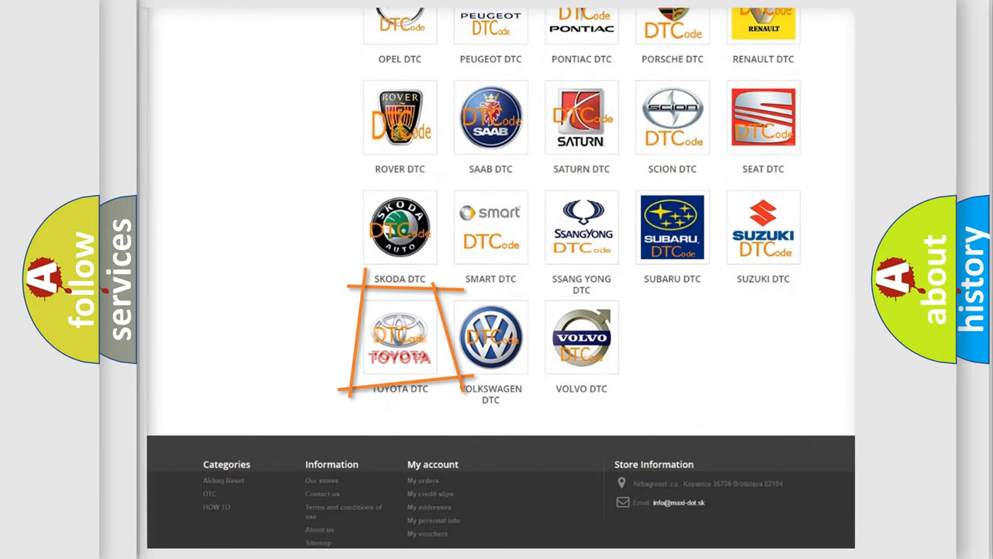